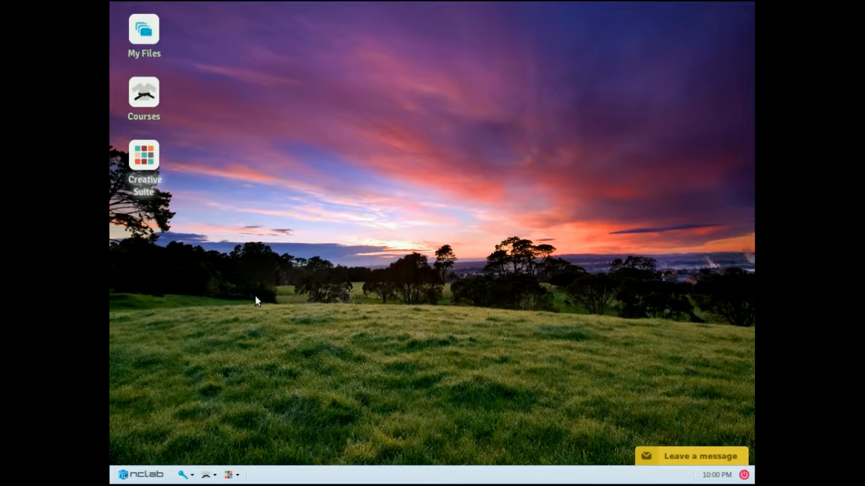
# Launch the Creative Suite from the desktop to start a new untitled Turtle Tina project.
pyautogui.doubleClick(143, 156)
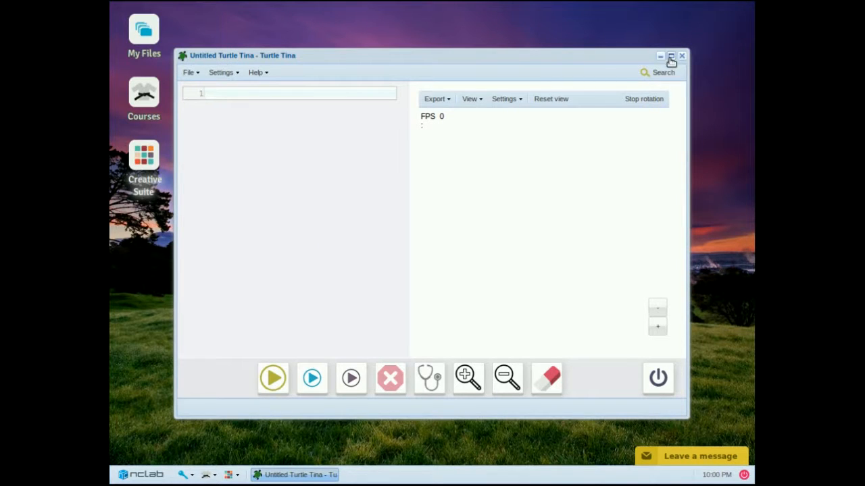
# Maximize the Turtle Tina window and zoom in on the editor's sample code.
pyautogui.click(671, 55)
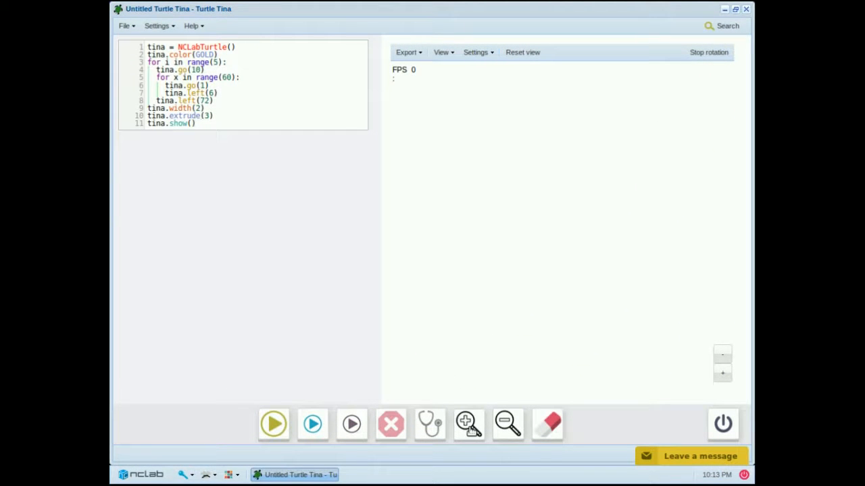
pyautogui.click(467, 424)
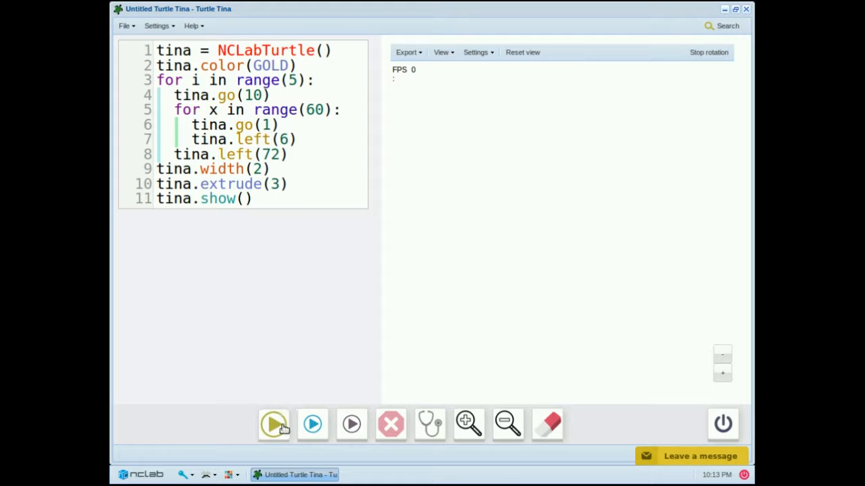
# Run the sample program to render the five gold extruded rings and orbit to view them at an angle.
pyautogui.click(273, 425)
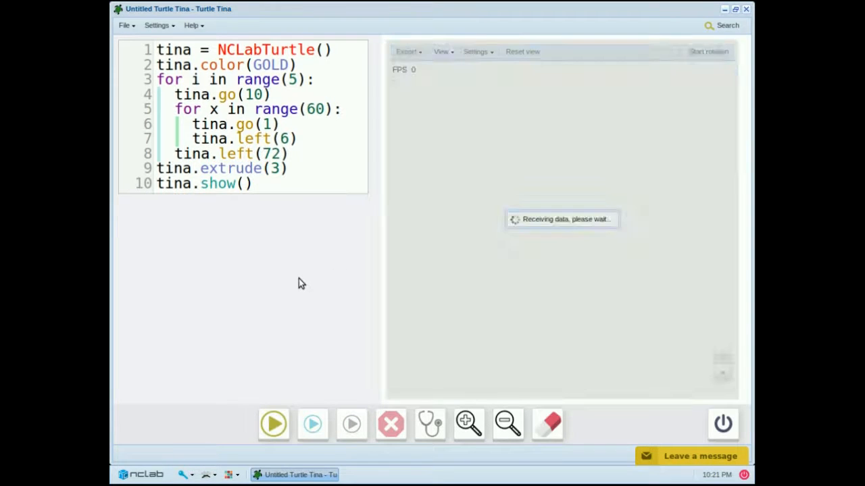
pyautogui.click(273, 424)
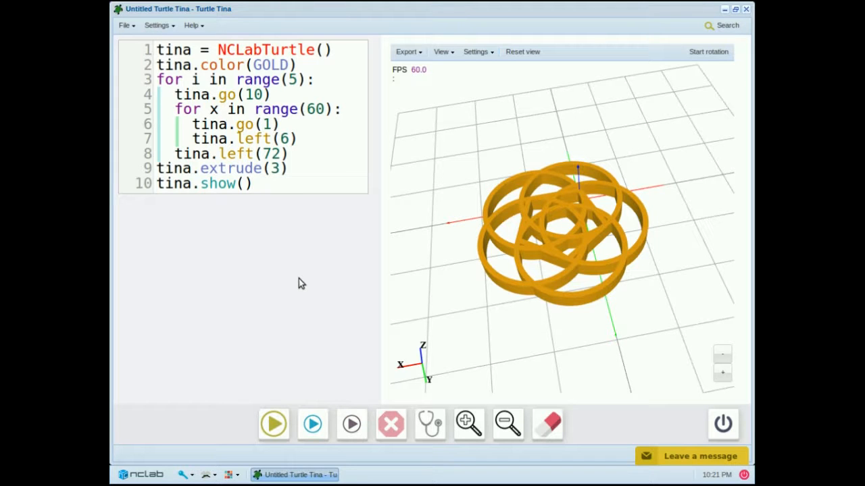
pyautogui.moveTo(606, 338)
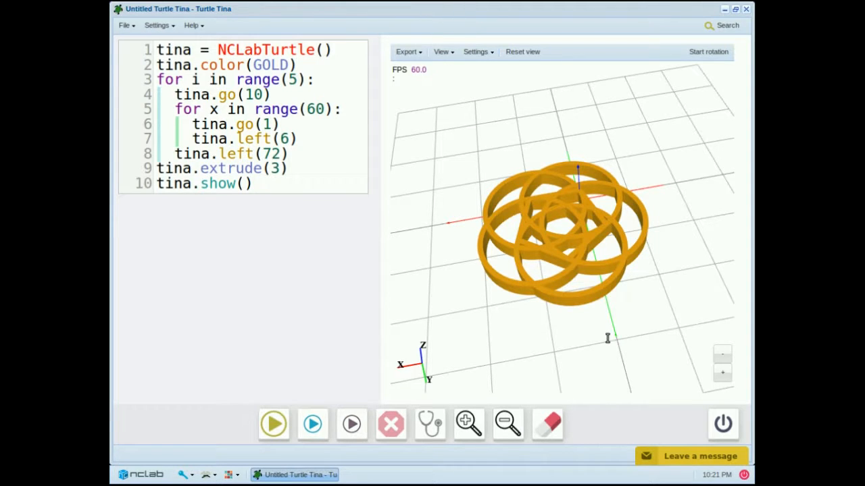
pyautogui.moveTo(601, 337); pyautogui.dragTo(527, 311)
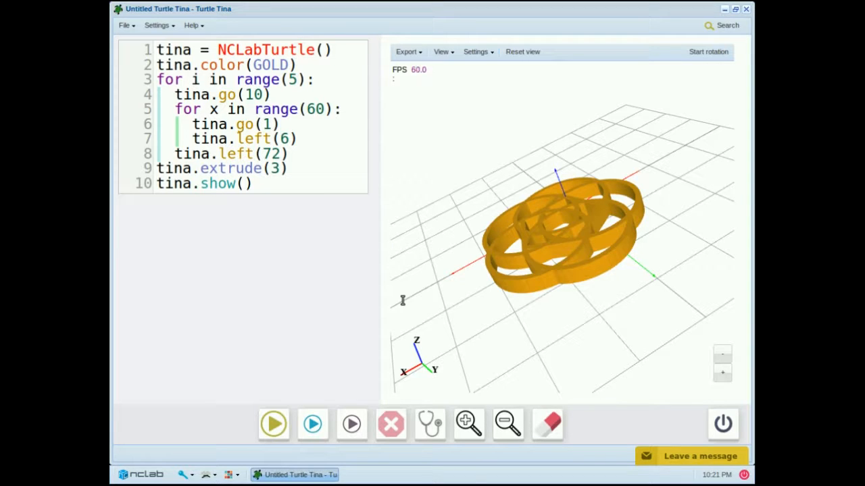
# Export the rendered ring model to disk as an STL file via the viewer's Export menu.
pyautogui.click(124, 25)
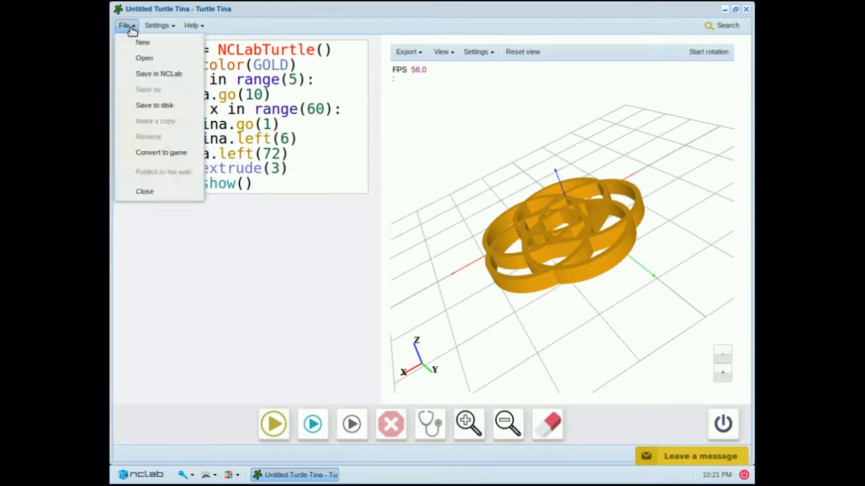
pyautogui.moveTo(159, 73)
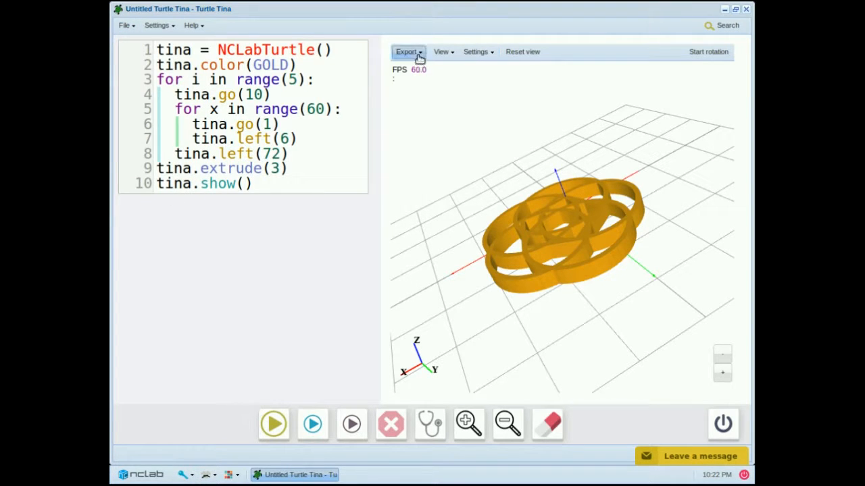
pyautogui.click(408, 52)
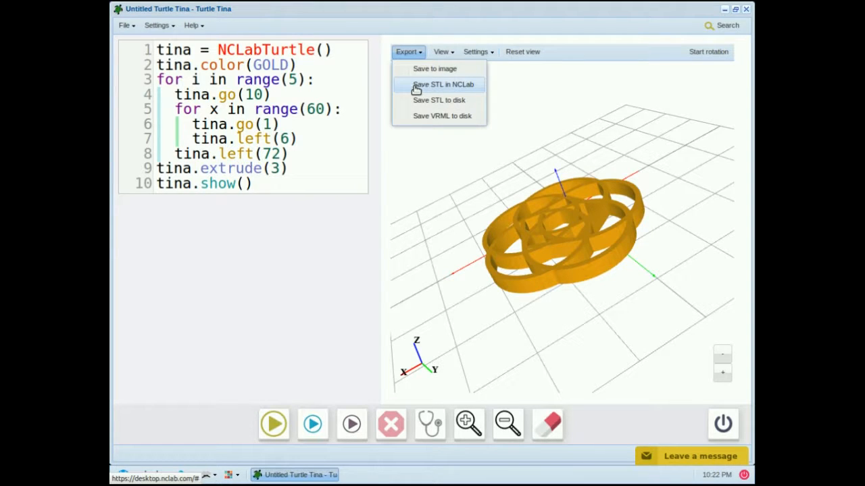
pyautogui.moveTo(448, 100)
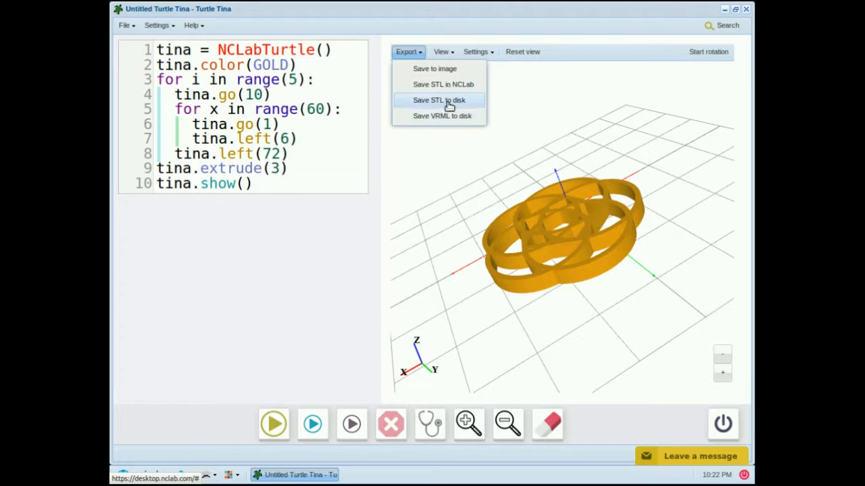
pyautogui.click(438, 100)
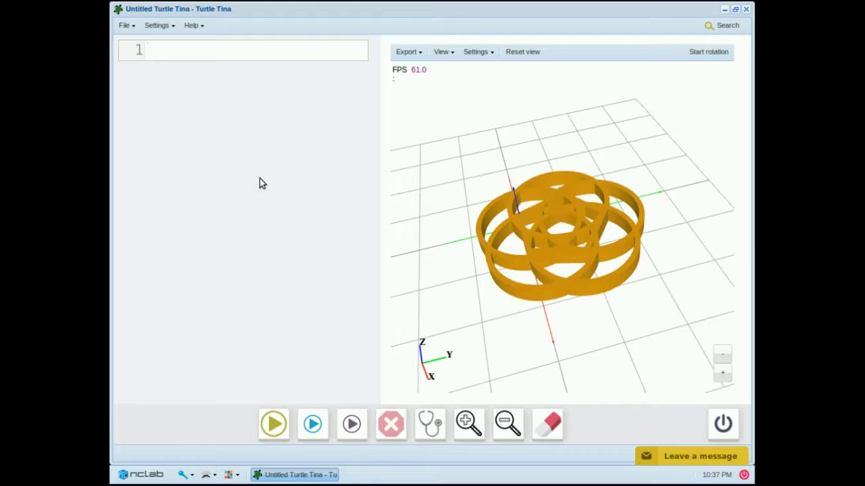
# Write a two-line program: tina = NCLabTurtle() followed by tina.show().
pyautogui.write('tina = NCL')
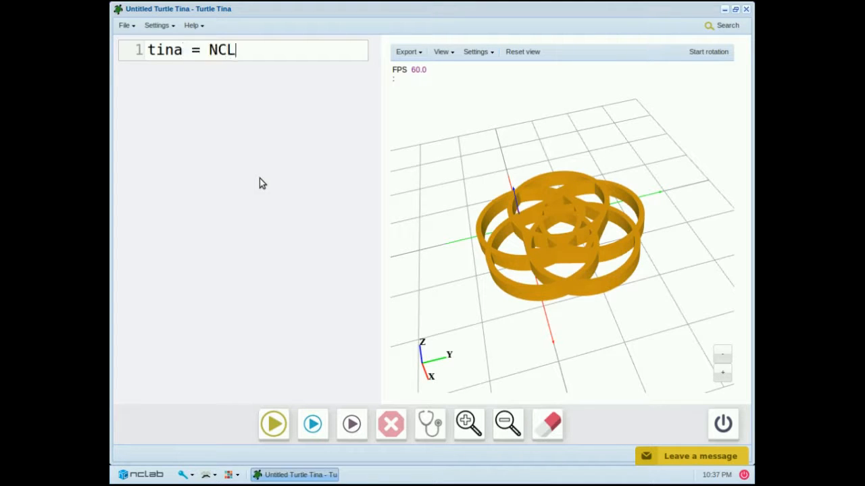
pyautogui.write('abTurtle')
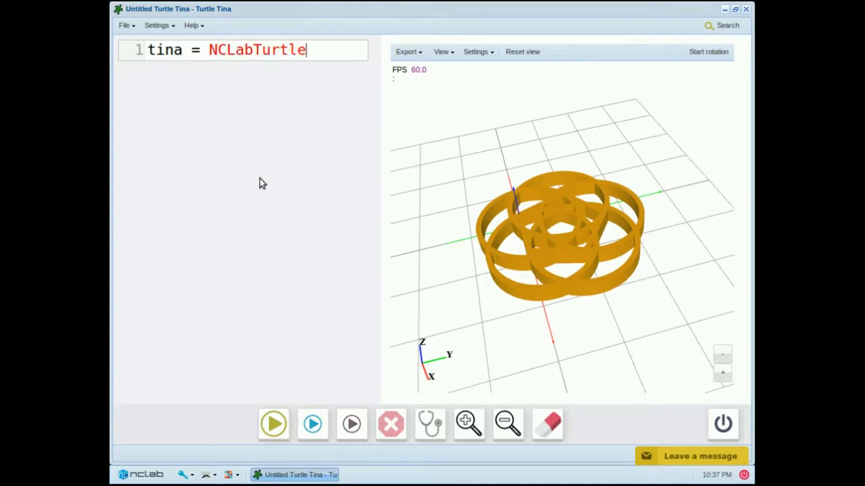
pyautogui.write('()')
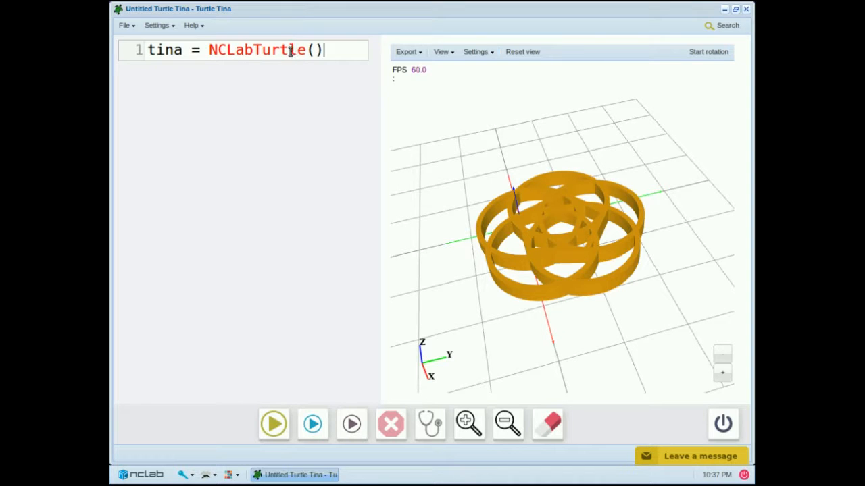
pyautogui.moveTo(284, 164)
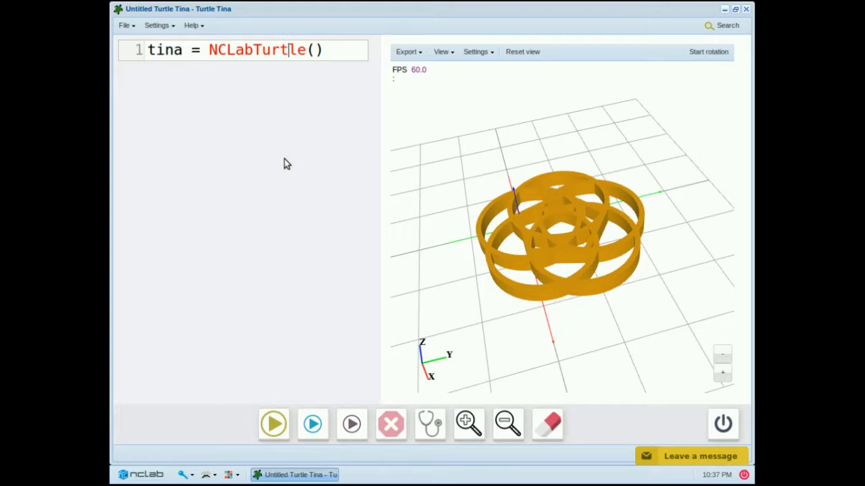
pyautogui.press('Backspace')
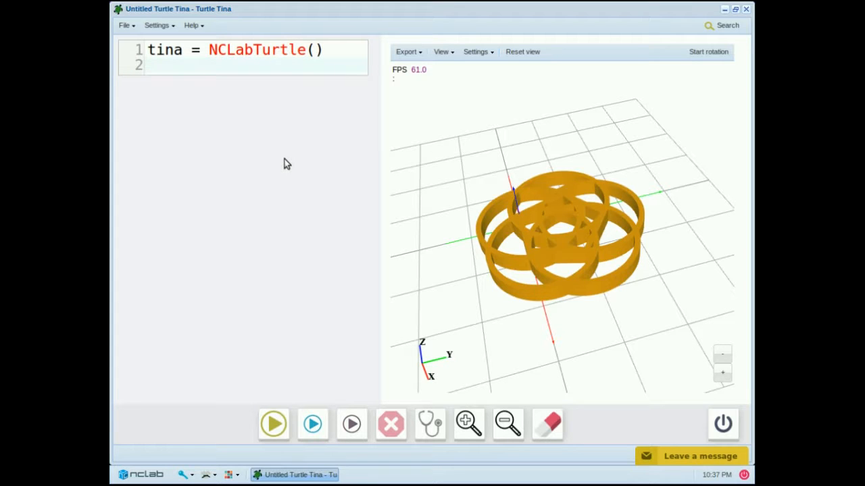
pyautogui.write('tina.')
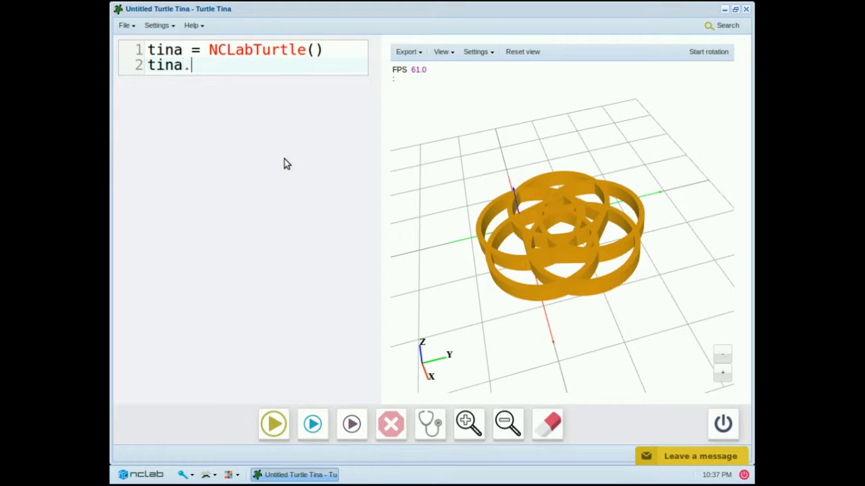
pyautogui.write('show()')
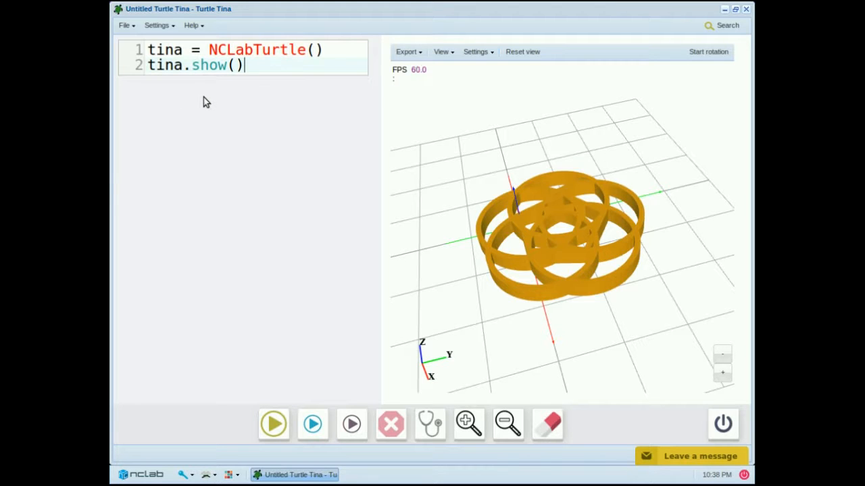
pyautogui.moveTo(250, 357)
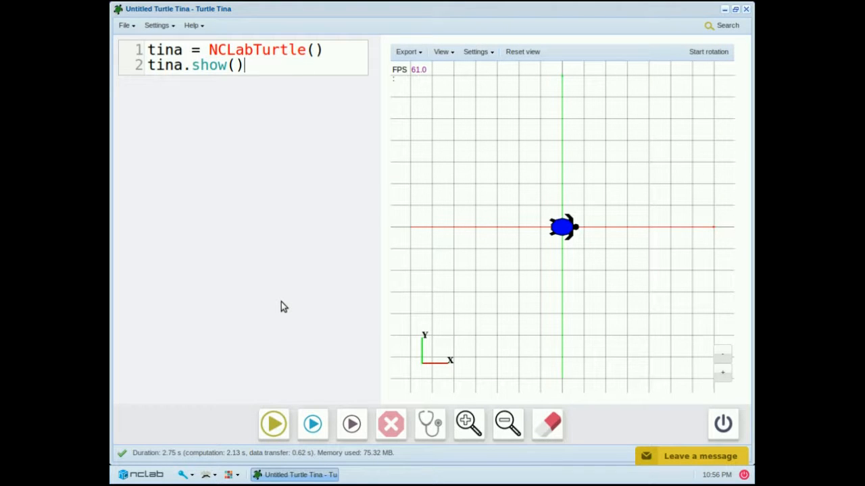
pyautogui.moveTo(357, 314)
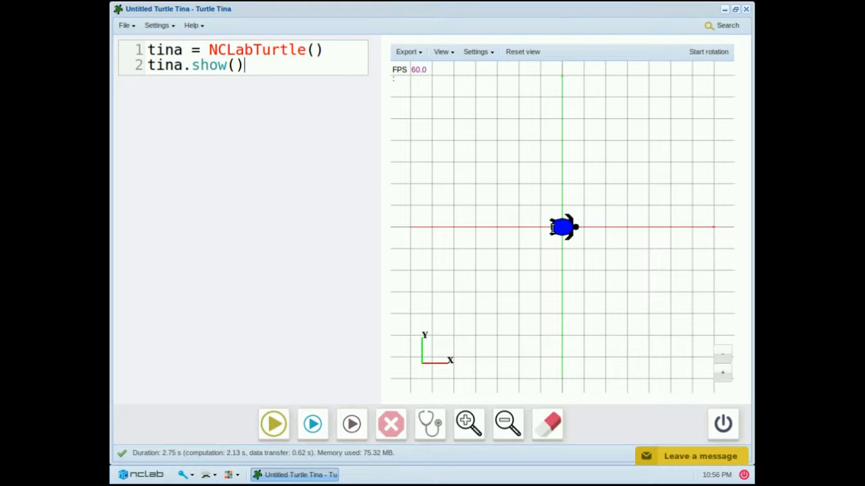
pyautogui.moveTo(589, 243)
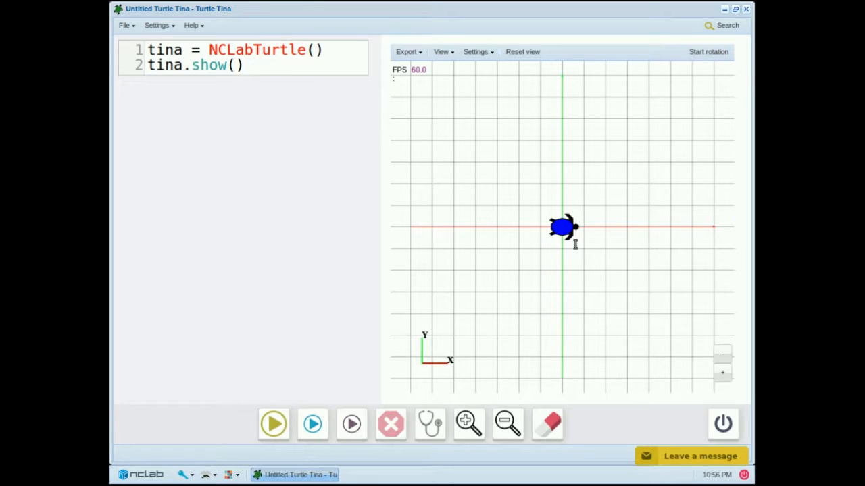
pyautogui.moveTo(670, 230)
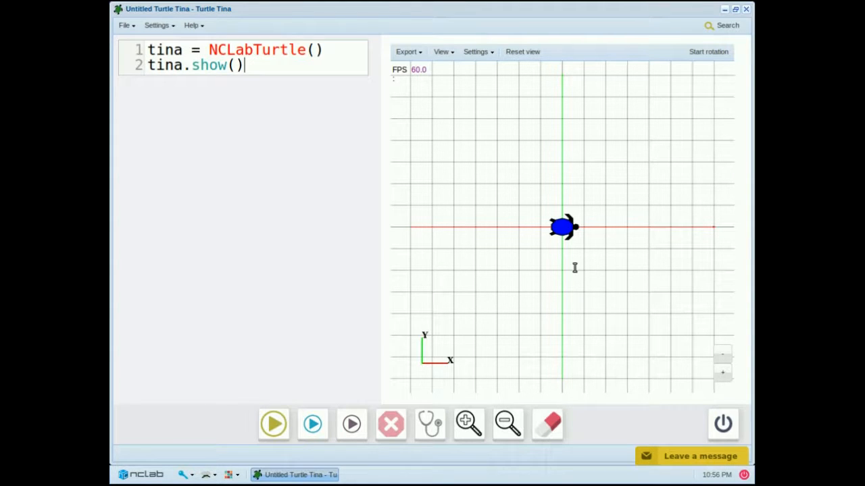
pyautogui.moveTo(614, 227)
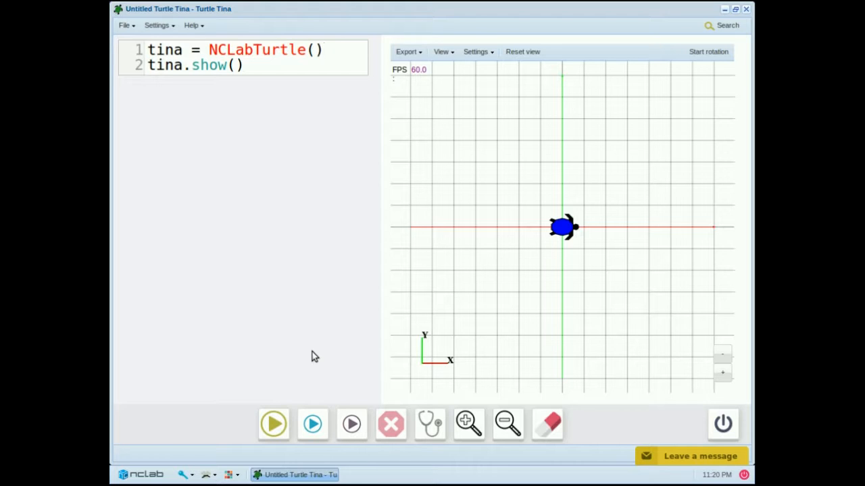
# Insert tina.right(90) and tina.go(30) after the turtle creation line.
pyautogui.click(323, 49)
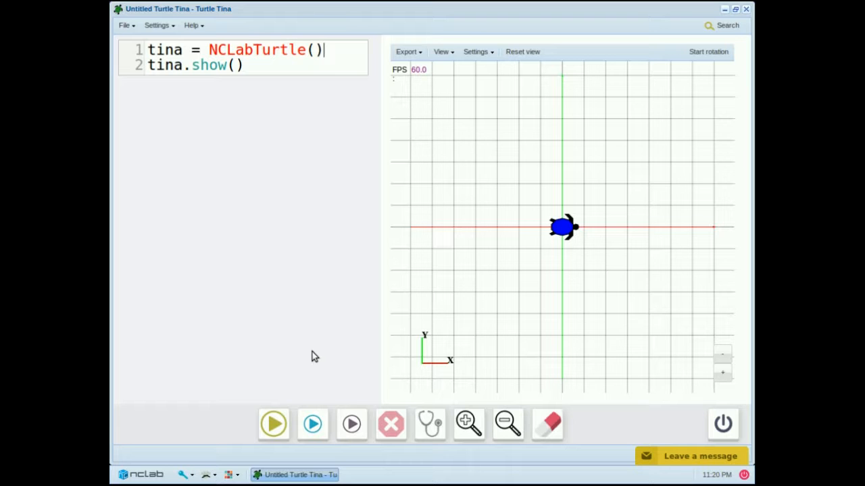
pyautogui.write('tina.')
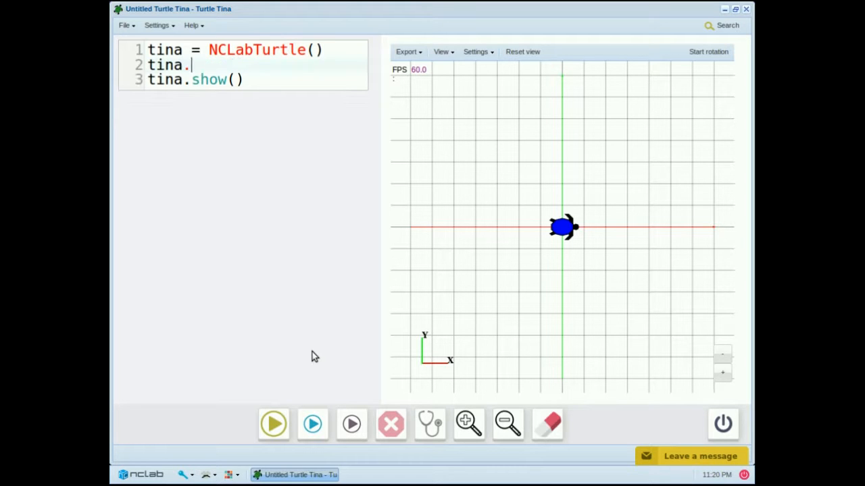
pyautogui.write('right(')
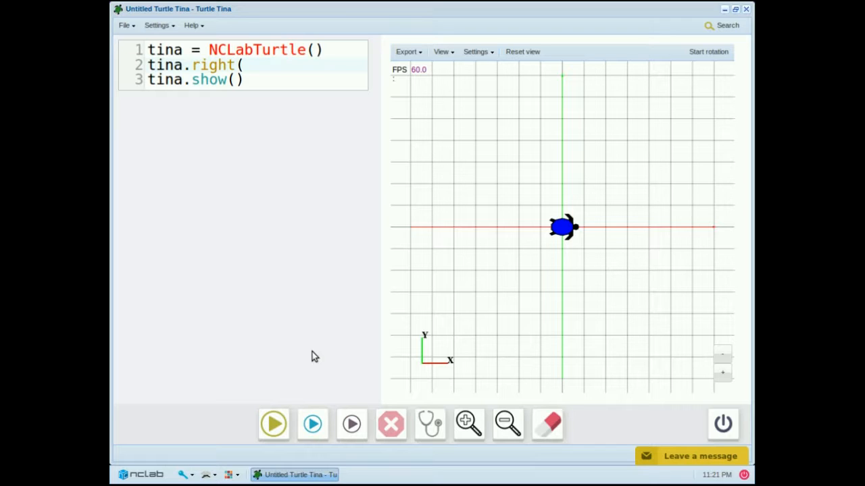
pyautogui.write('90')
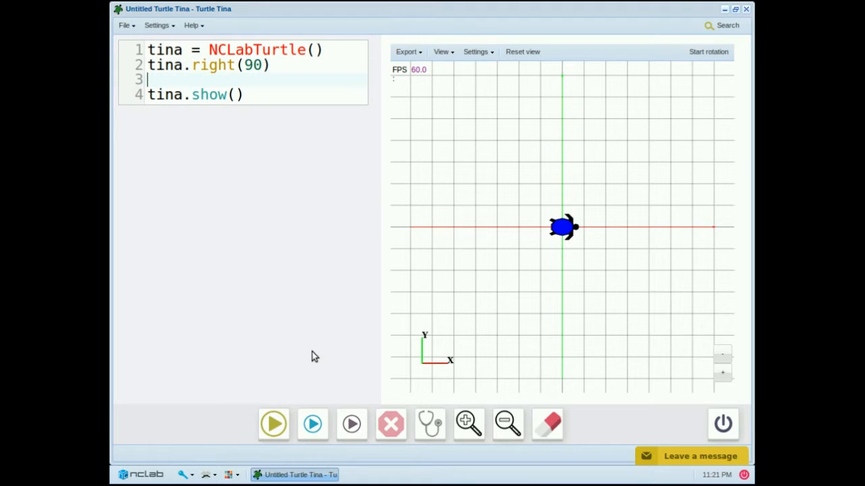
pyautogui.write('tina.go')
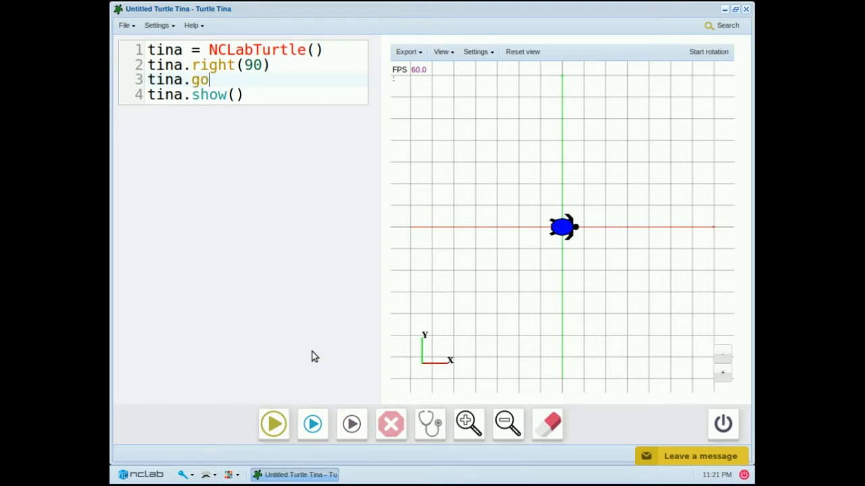
pyautogui.write('(')
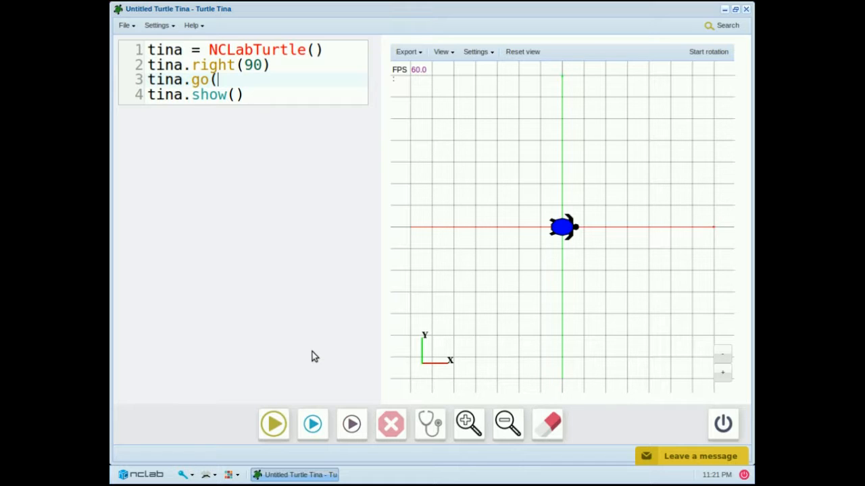
pyautogui.write('30)')
pyautogui.write('t')
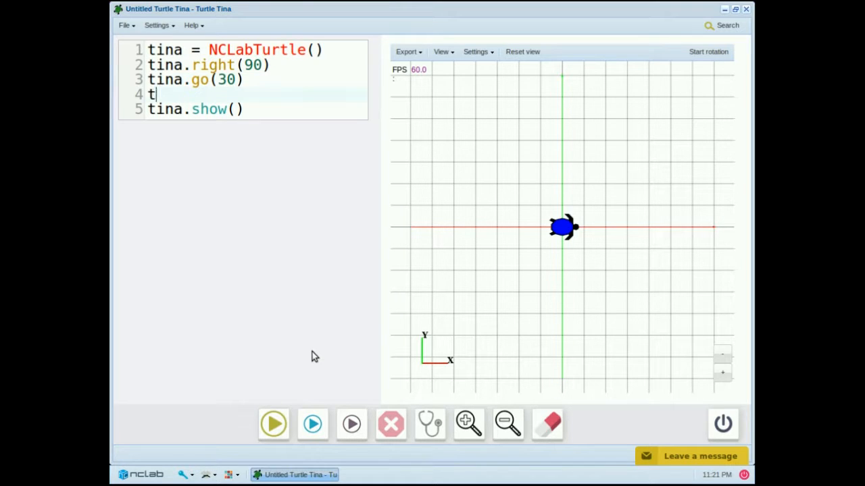
# Add tina.left(90) and tina.go(30) above tina.show().
pyautogui.write('ina.left')
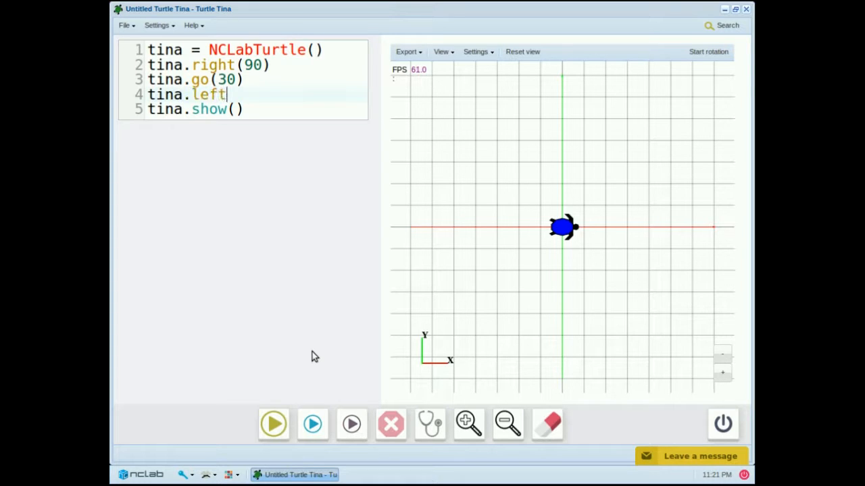
pyautogui.write('(90)')
pyautogui.write('tina.go')
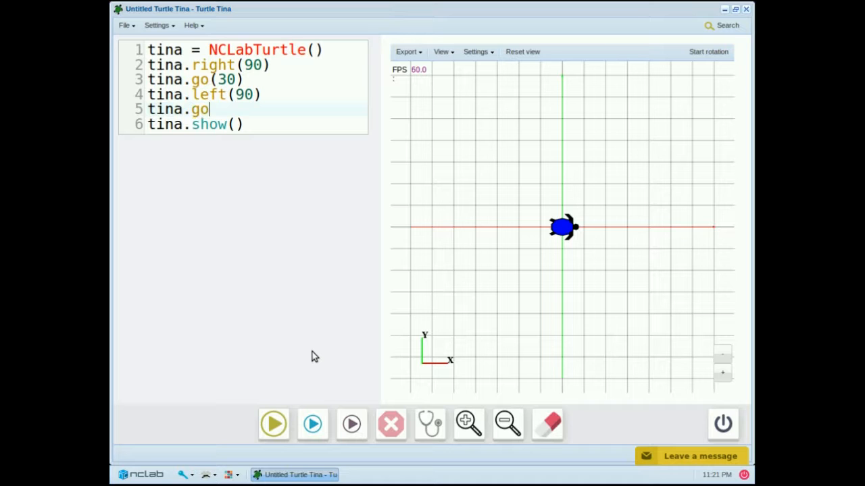
pyautogui.write('(30)')
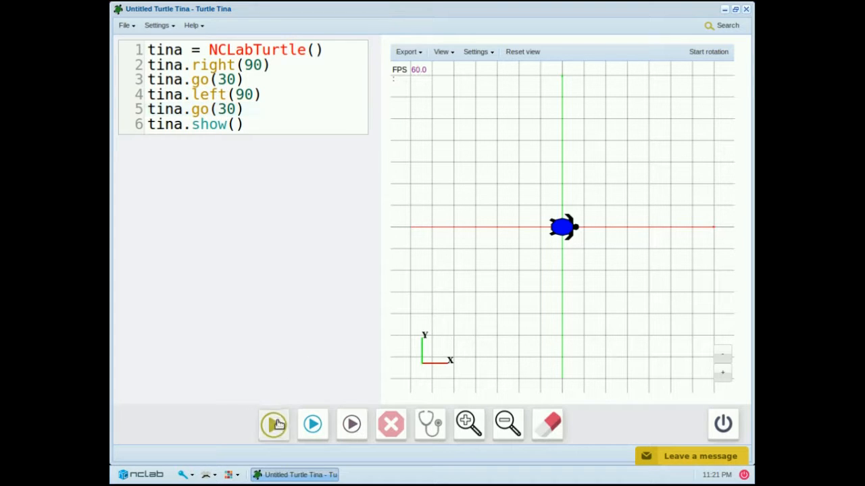
# Run the six-line program so tina draws the L-shaped blue path on the grid.
pyautogui.click(273, 424)
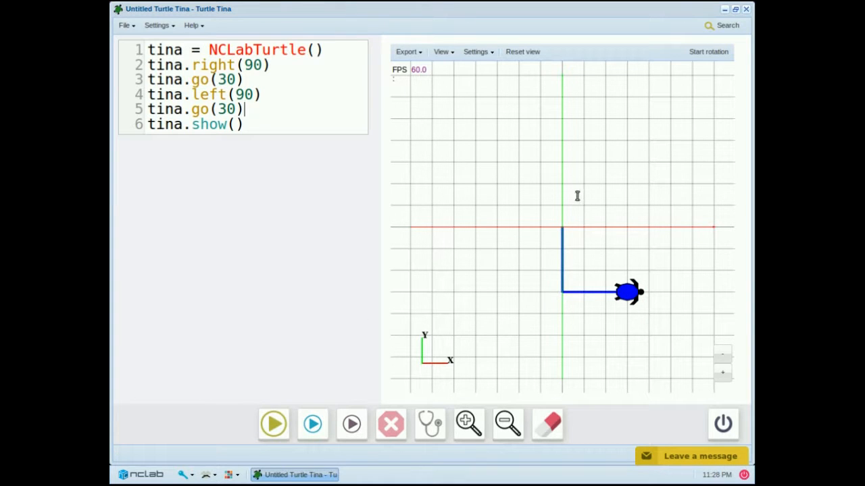
pyautogui.moveTo(554, 297)
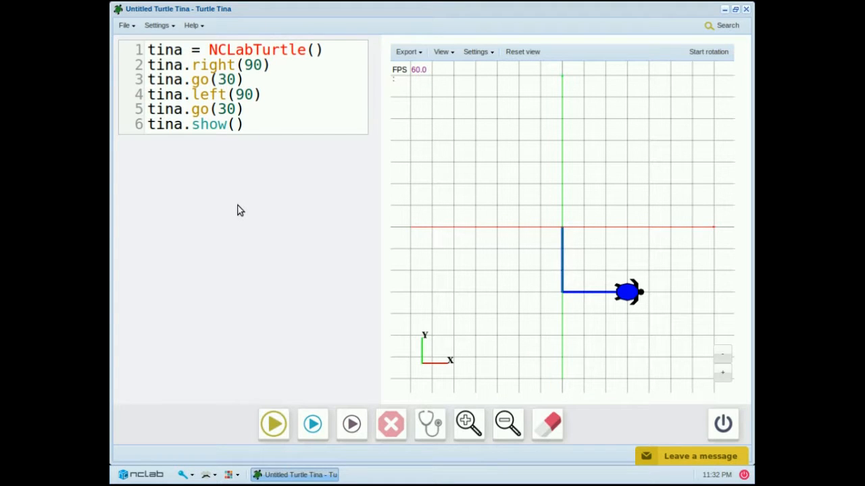
pyautogui.moveTo(377, 237)
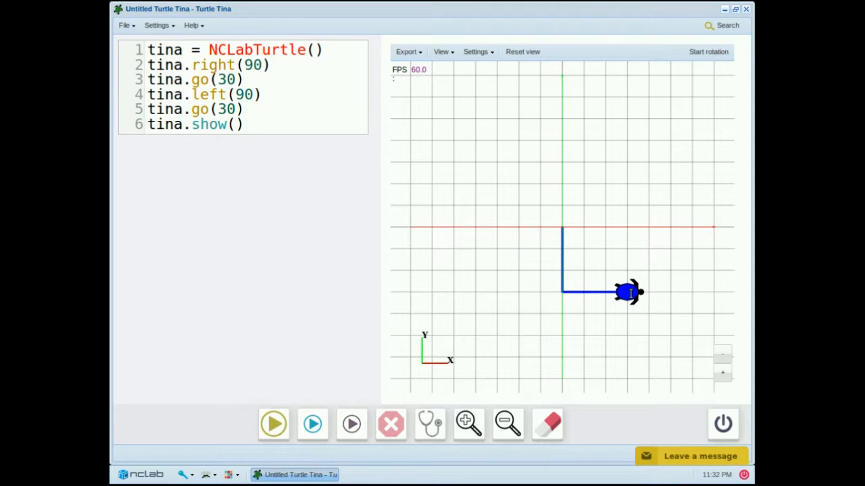
pyautogui.moveTo(568, 223)
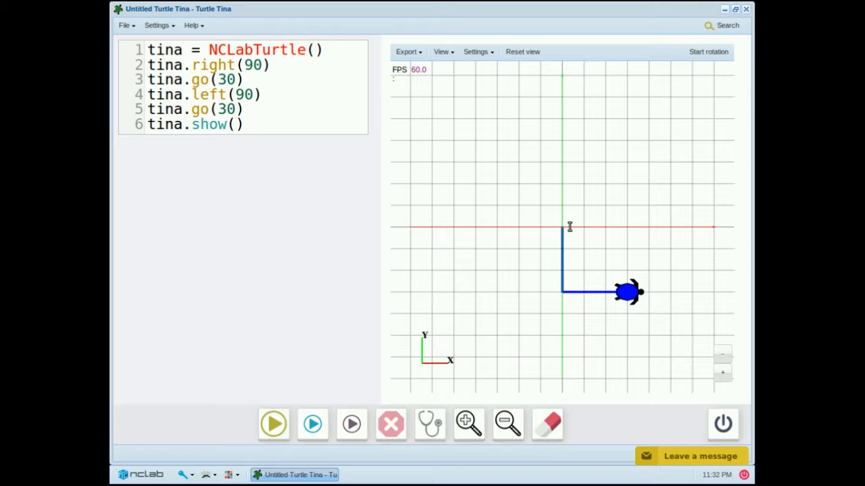
pyautogui.moveTo(635, 227)
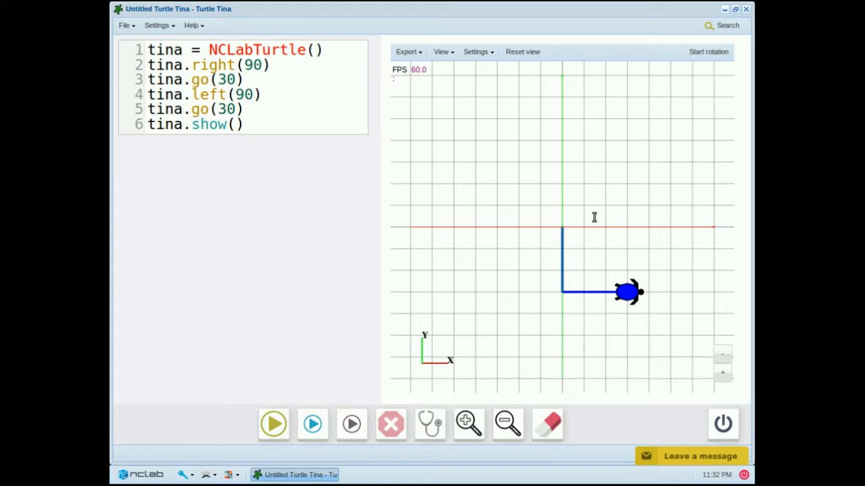
pyautogui.moveTo(597, 219)
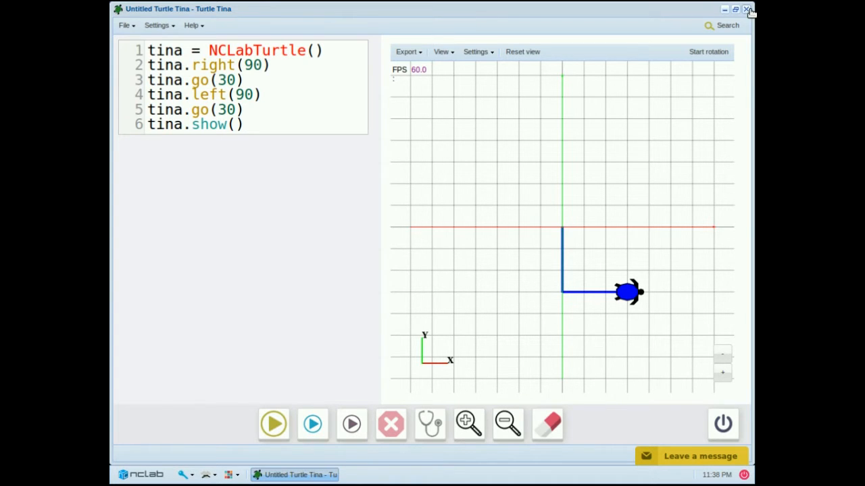
# Close Turtle Tina and answer No to saving, returning to the NCLab desktop.
pyautogui.click(746, 8)
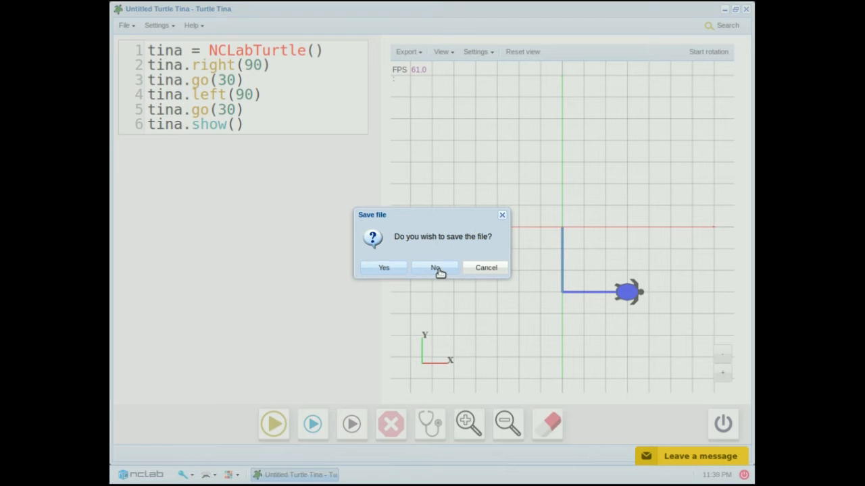
pyautogui.click(435, 268)
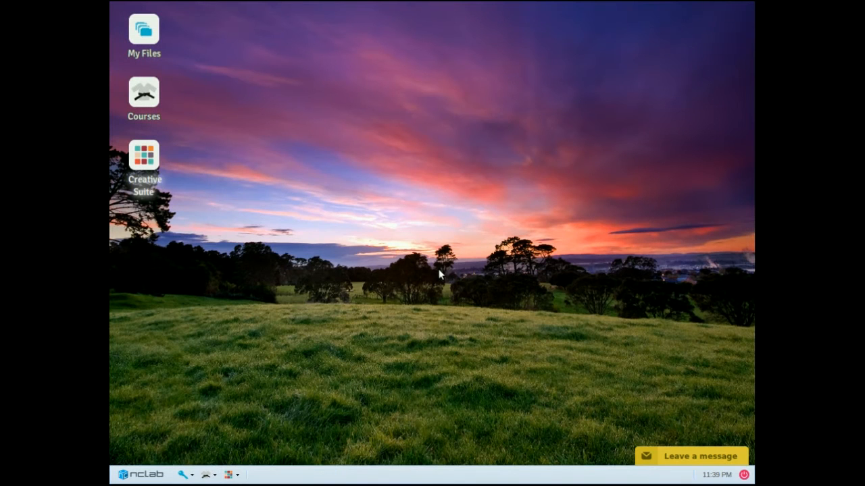